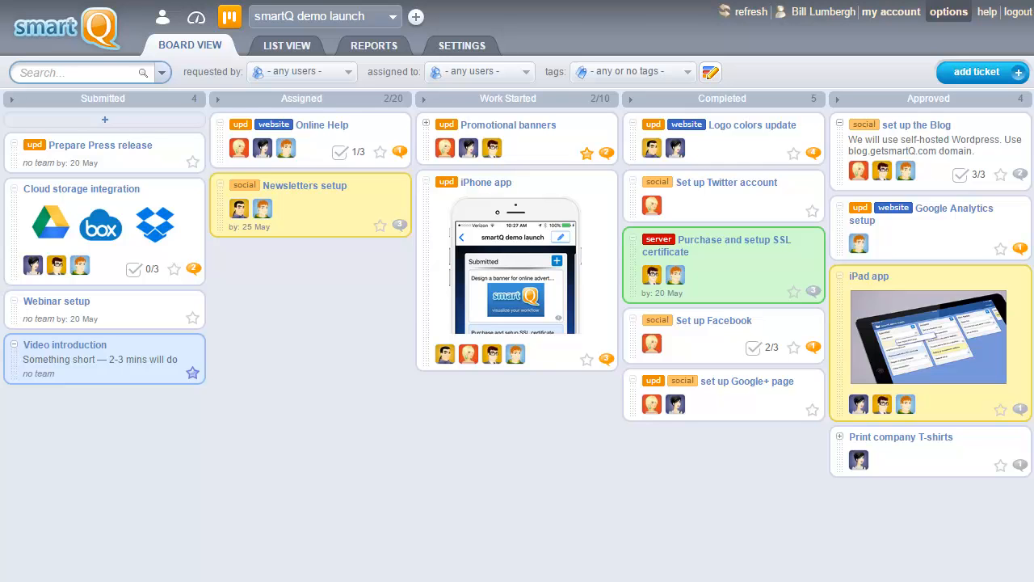
mouse_move(936, 521)
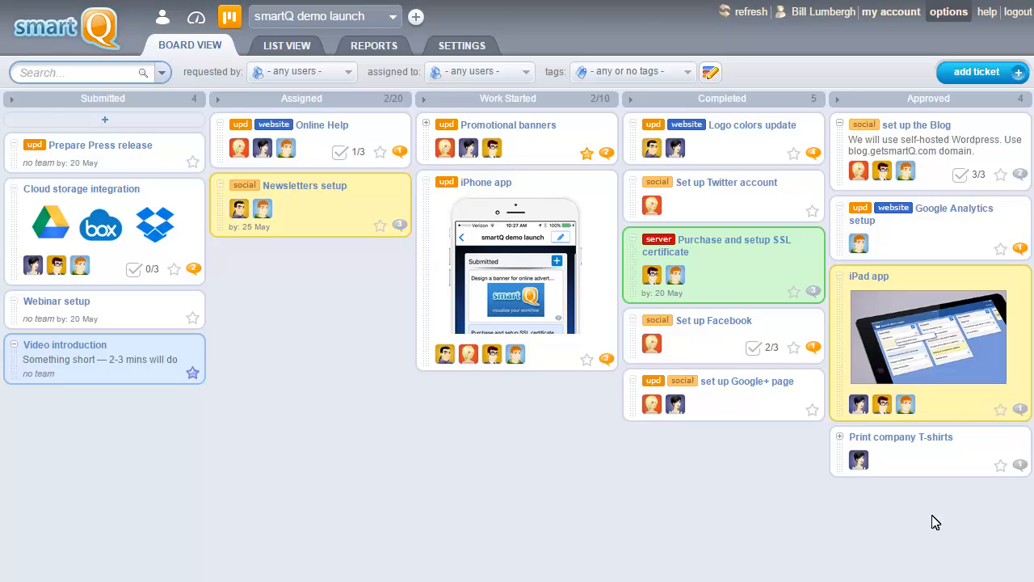
mouse_move(977, 73)
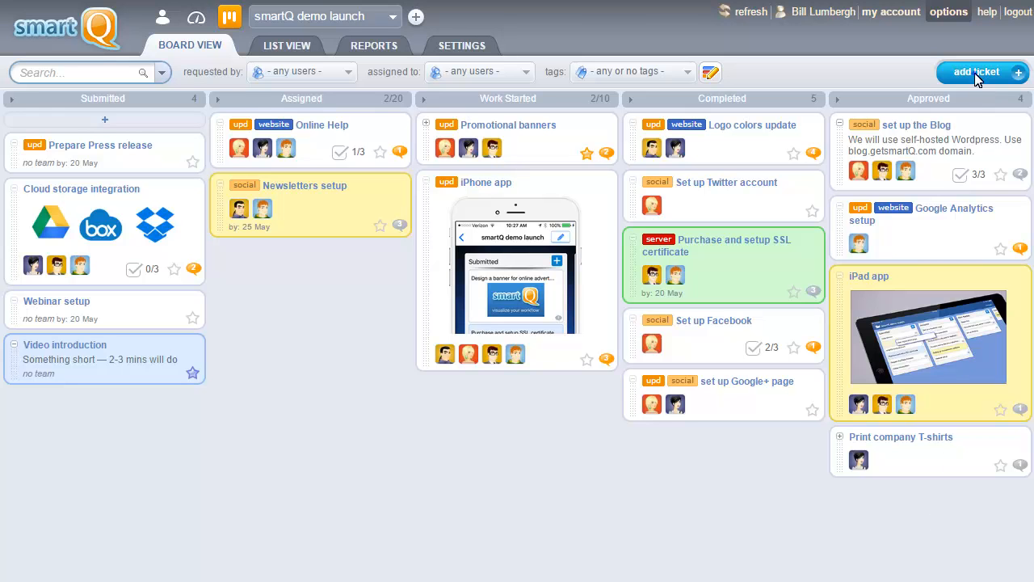
Start a new ticket and begin naming it 'Record the video'.
click(974, 72)
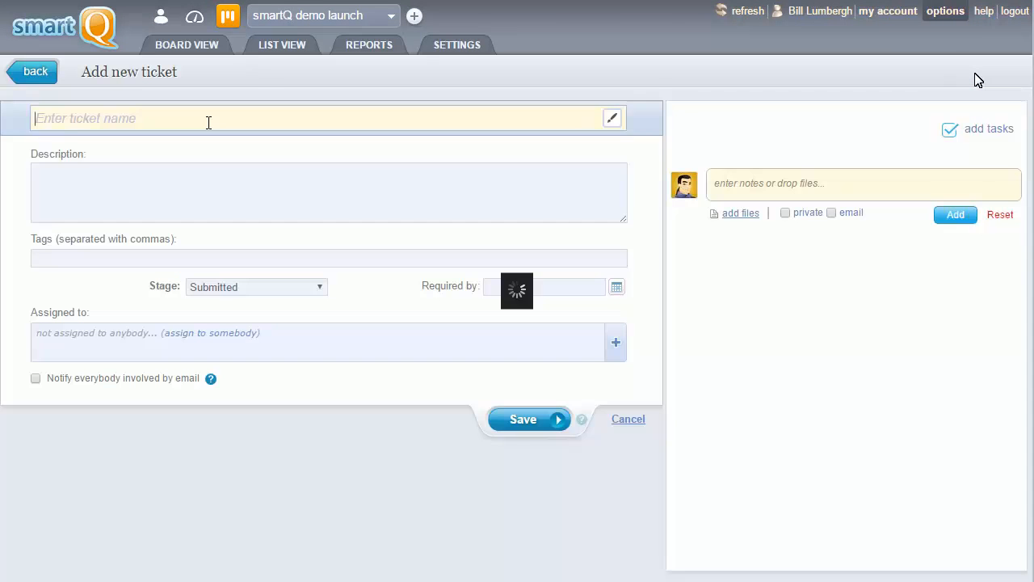
text(Record the video)
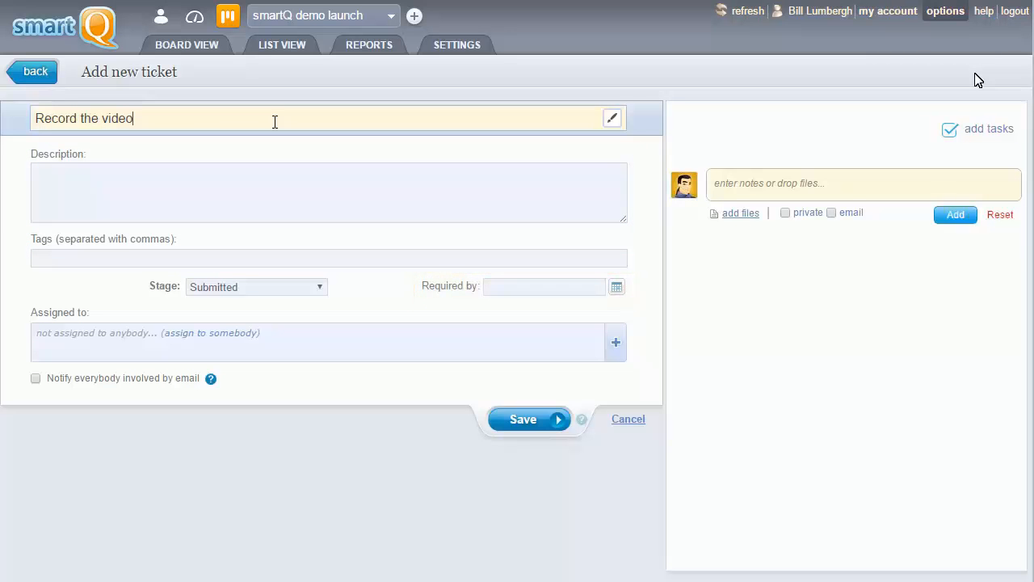
mouse_move(723, 120)
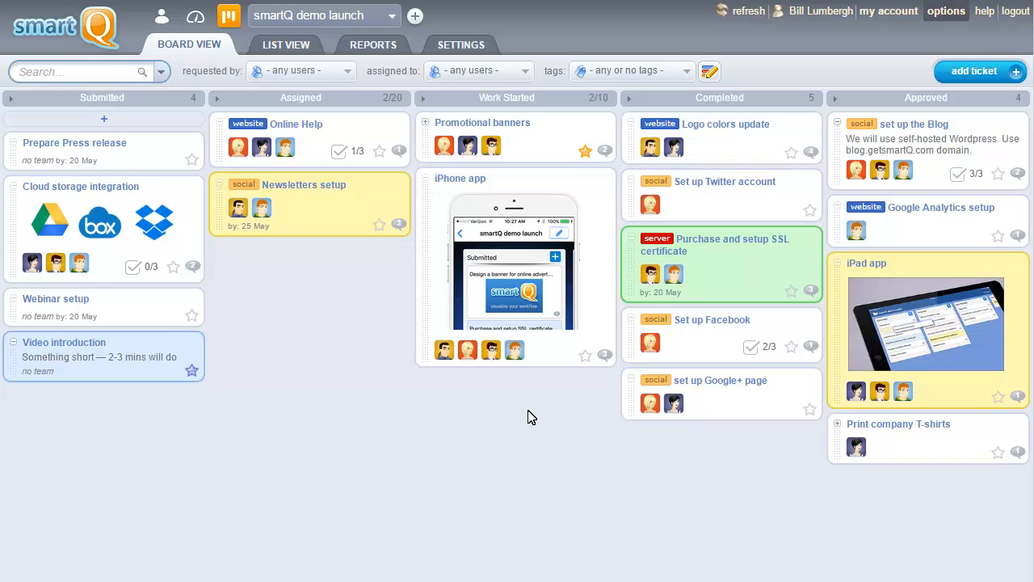
Discard the unsaved ticket draft and return to the demo launch Board View.
click(103, 149)
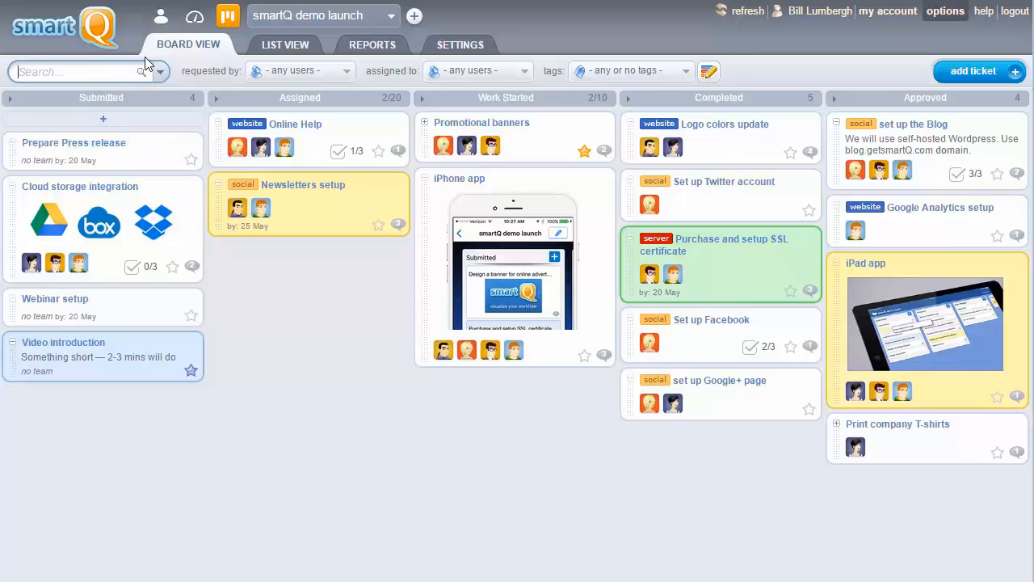
mouse_move(161, 16)
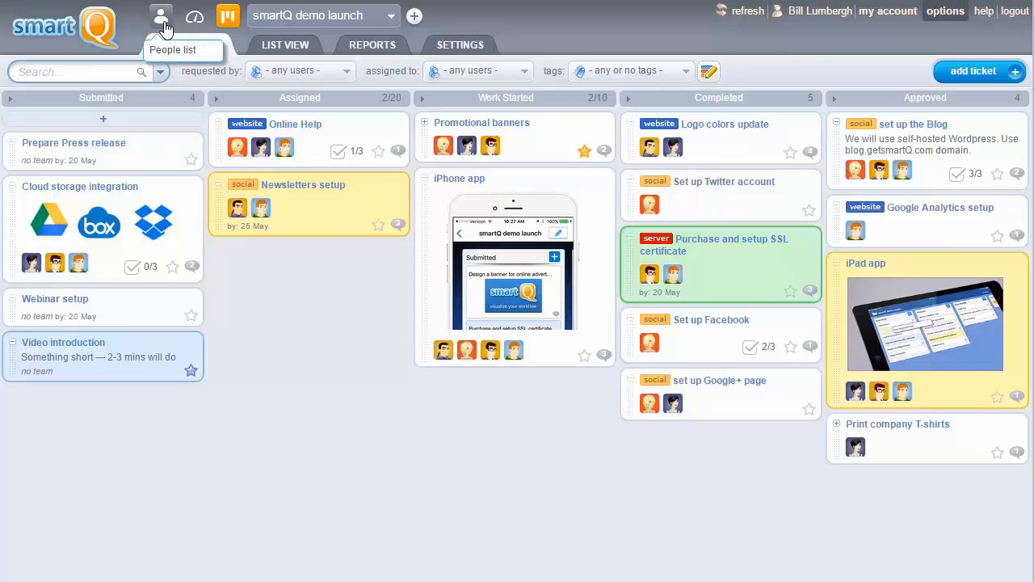
mouse_move(139, 157)
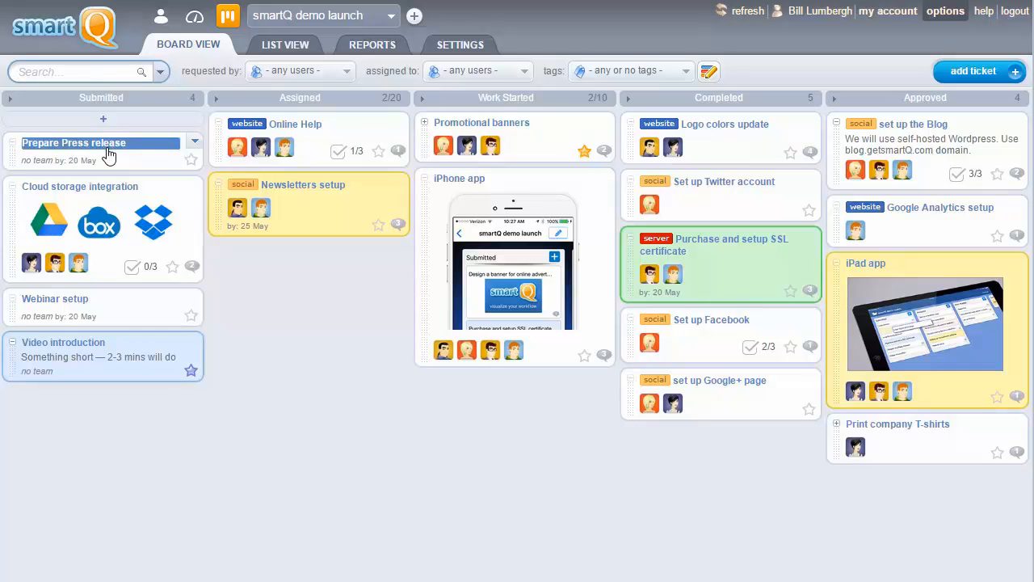
Assign the Prepare Press release ticket to Michael Bolton.
click(74, 142)
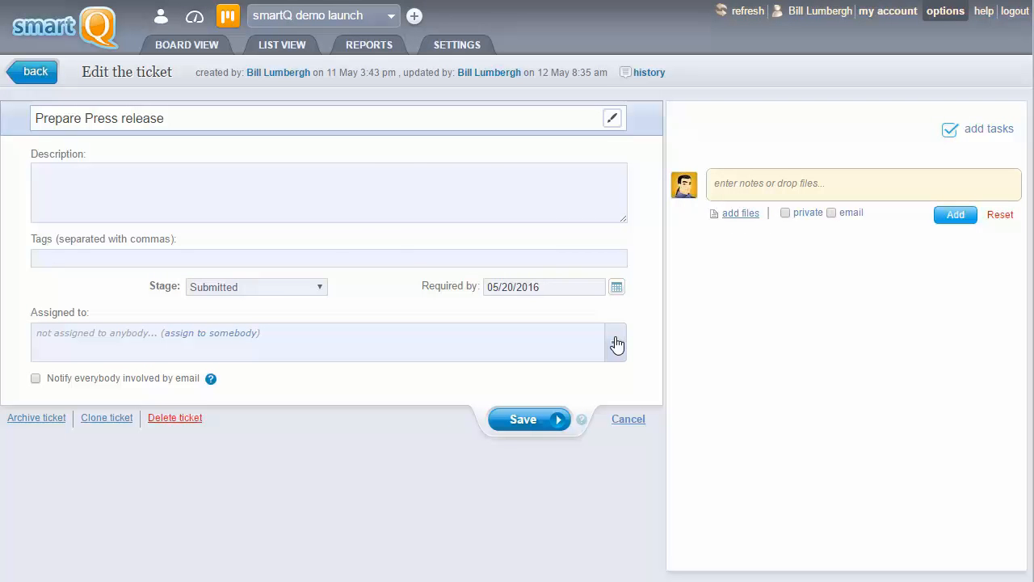
click(617, 342)
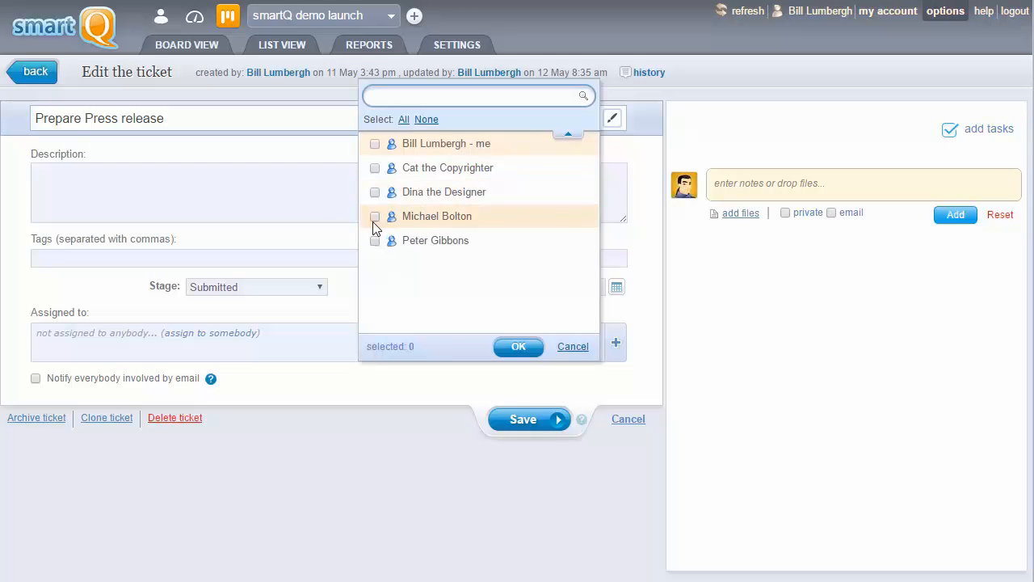
click(517, 346)
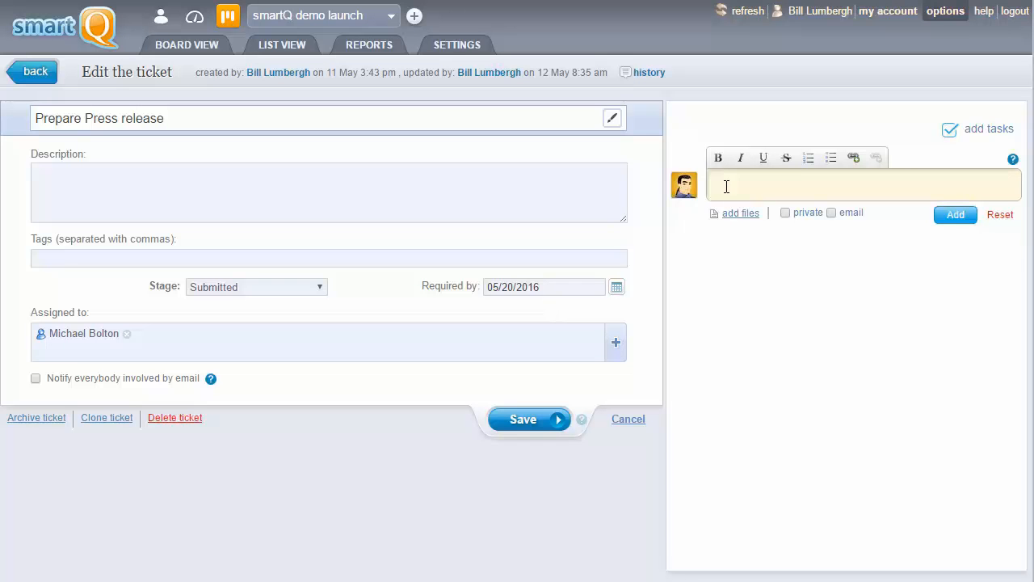
Add a note asking Michael whether he lacks required hardware/software, then save.
text(Michael, let me know if you don't have the required hardware/software for this...)
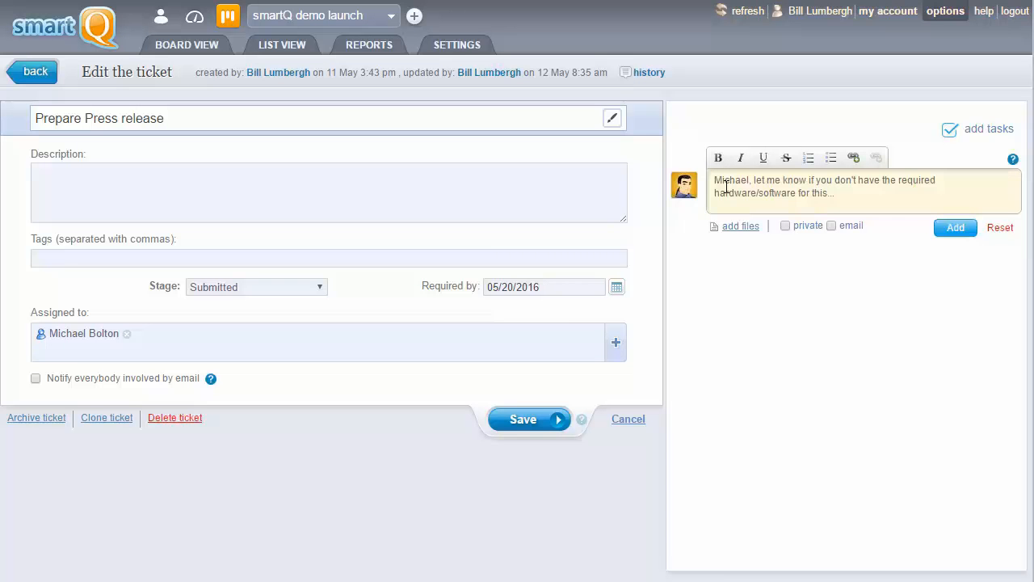
click(955, 227)
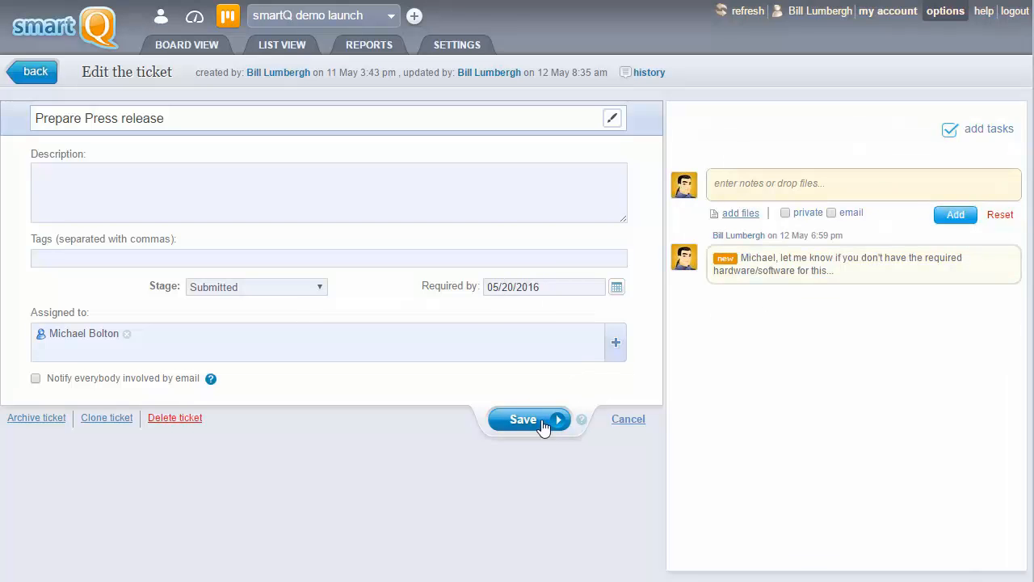
click(522, 419)
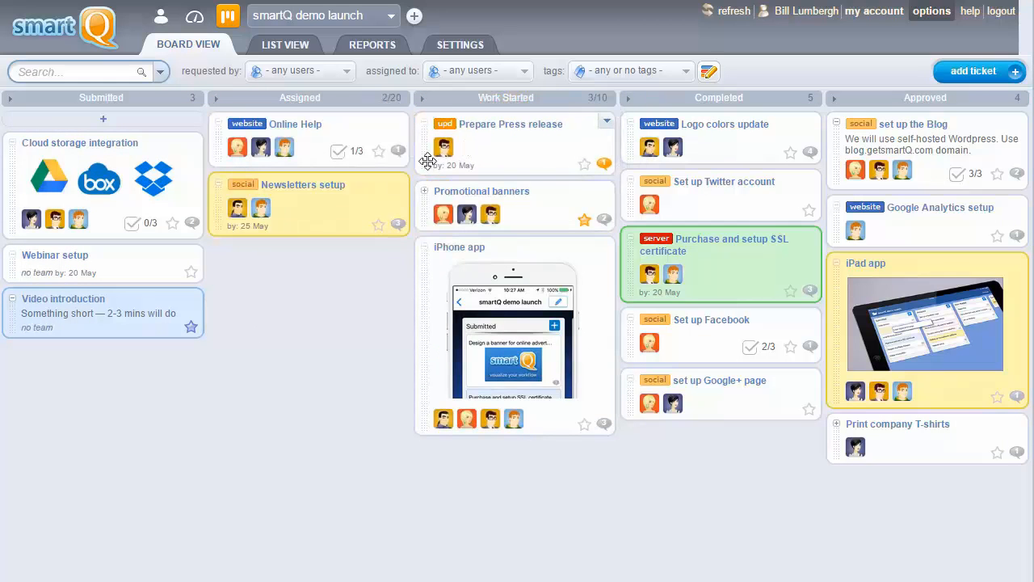
mouse_move(386, 278)
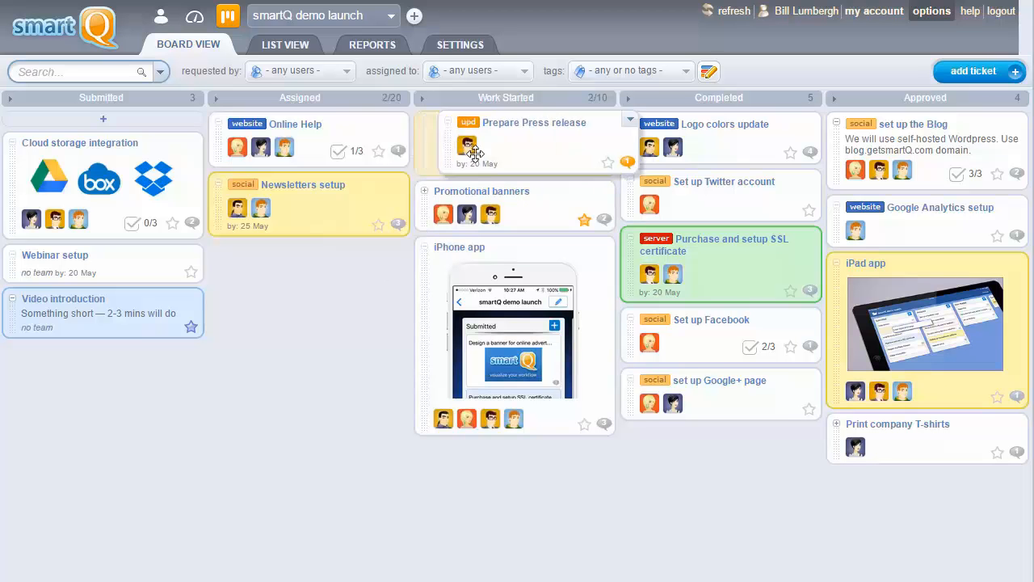
Move the Prepare Press release card through Completed into Approved and open its actions.
drag(533, 142, 719, 141)
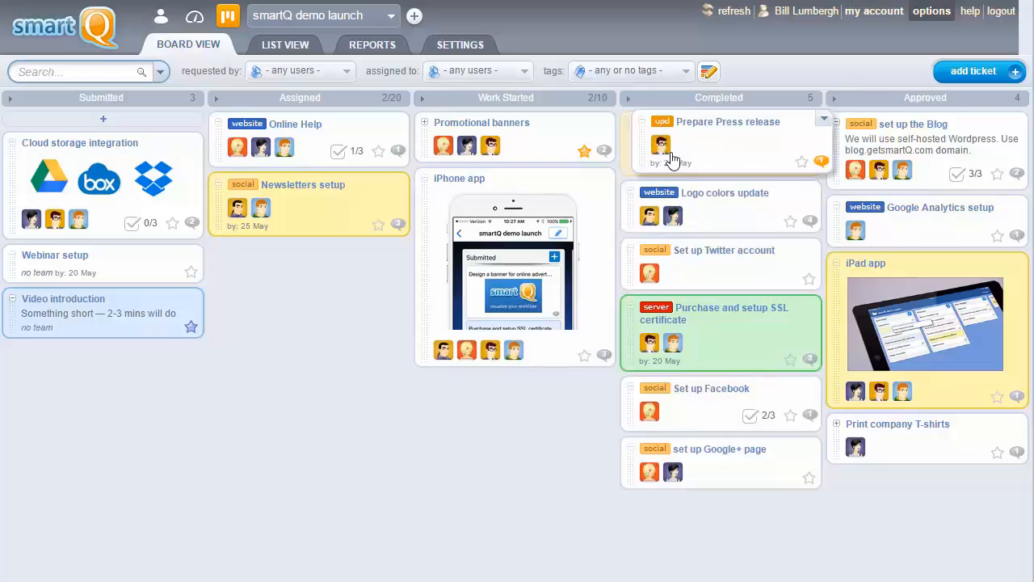
drag(715, 141, 913, 142)
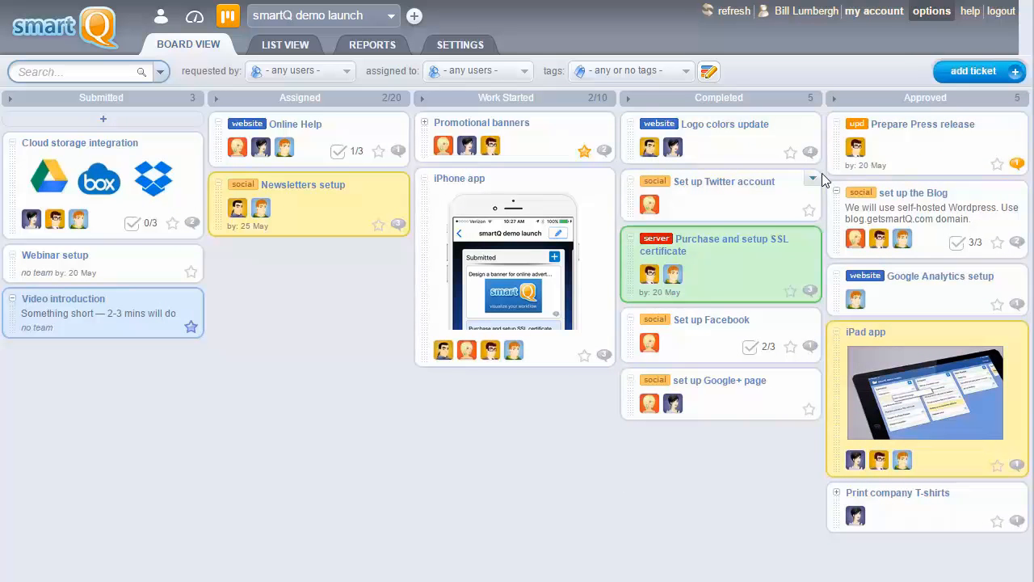
click(1018, 124)
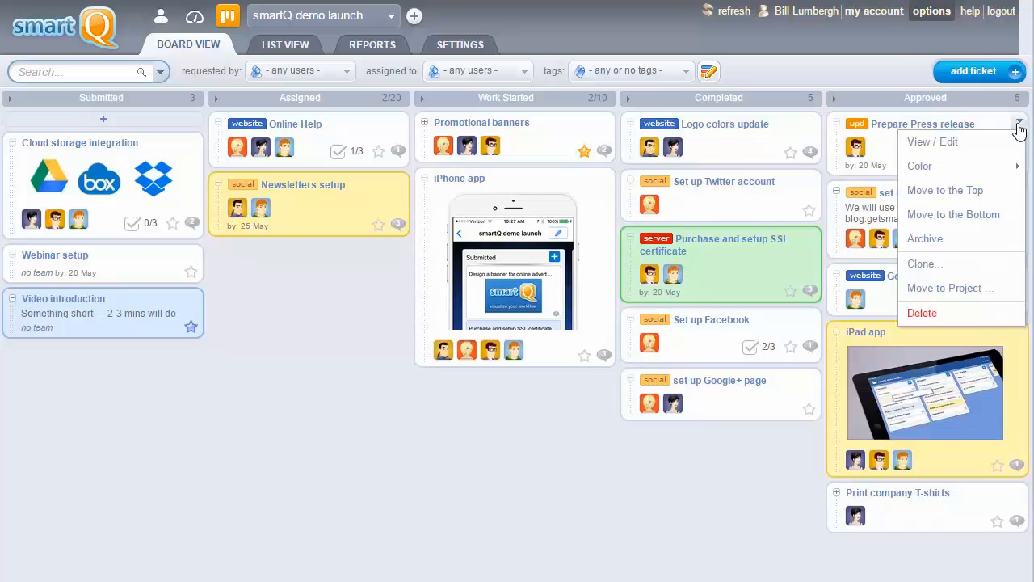